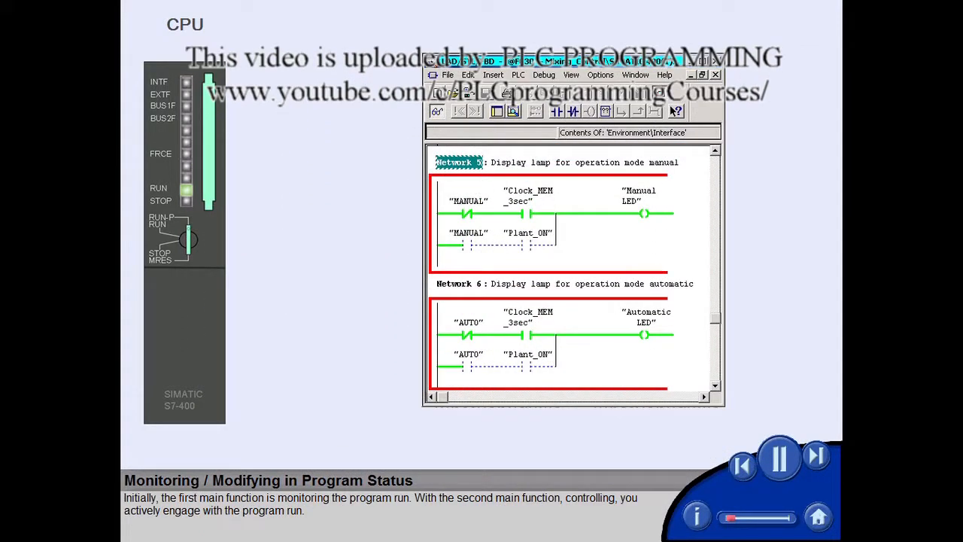
# Step: Open FC30 Operation Modes from the online CPU's Blocks folder in the LAD/STL/FBD editor
pyautogui.rightClick(466, 215)
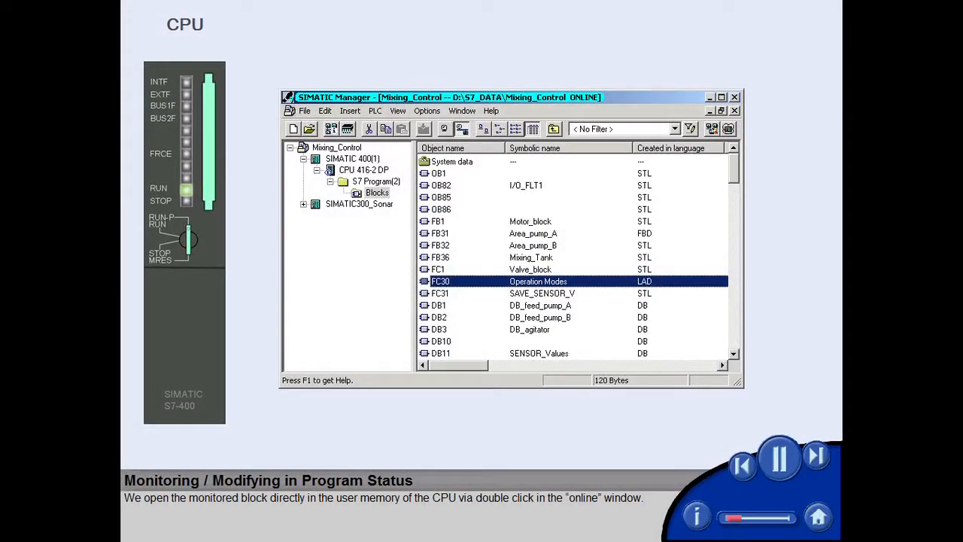
pyautogui.moveTo(452, 268)
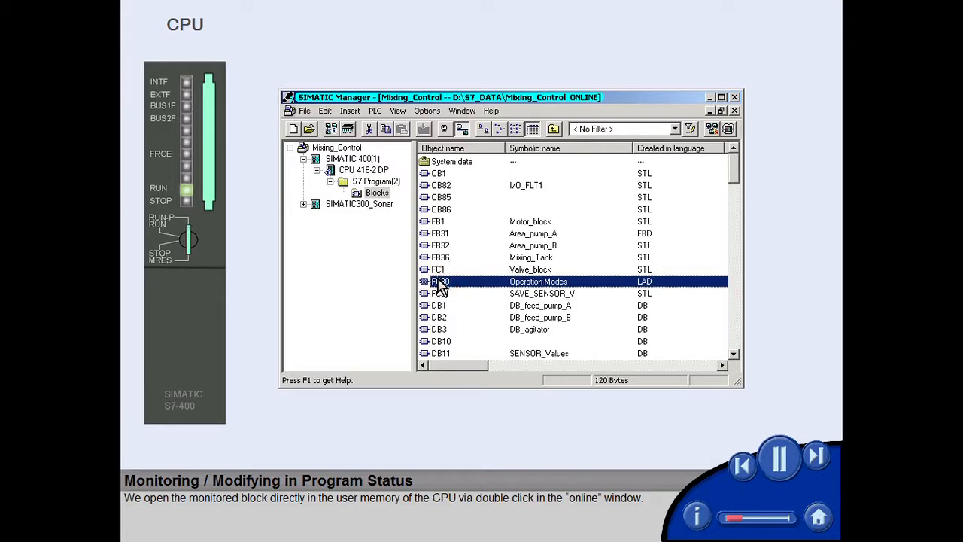
pyautogui.doubleClick(441, 281)
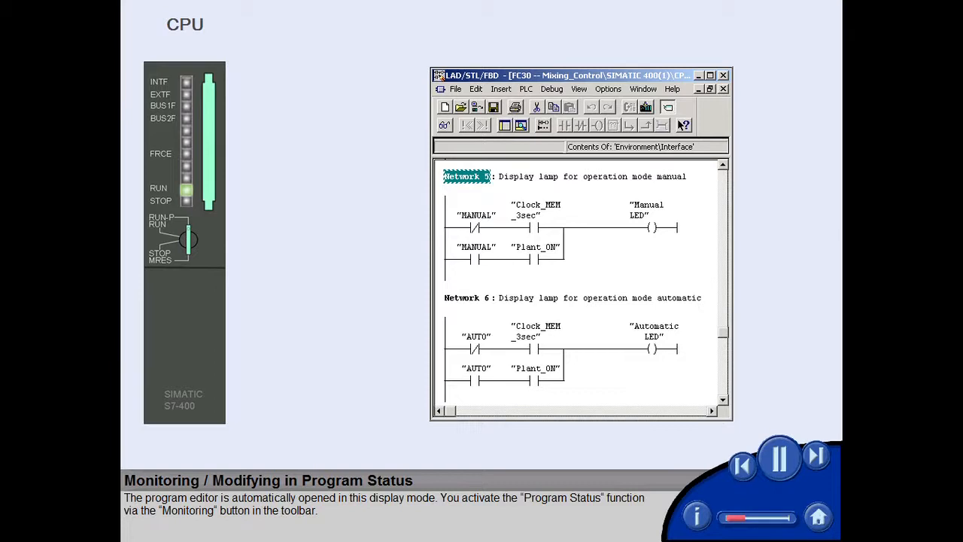
pyautogui.moveTo(444, 126)
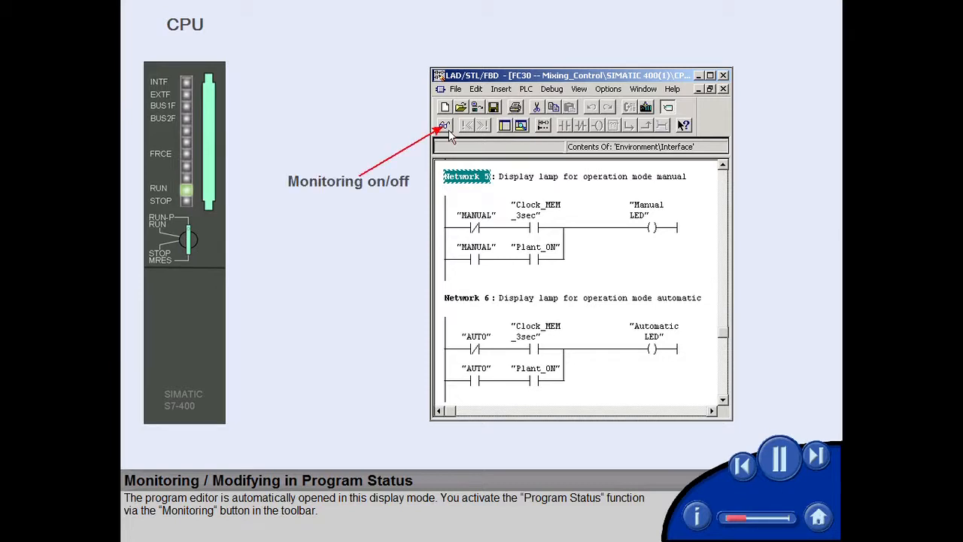
# Step: Switch on program status monitoring for FC30 with the Monitoring on/off button
pyautogui.click(443, 125)
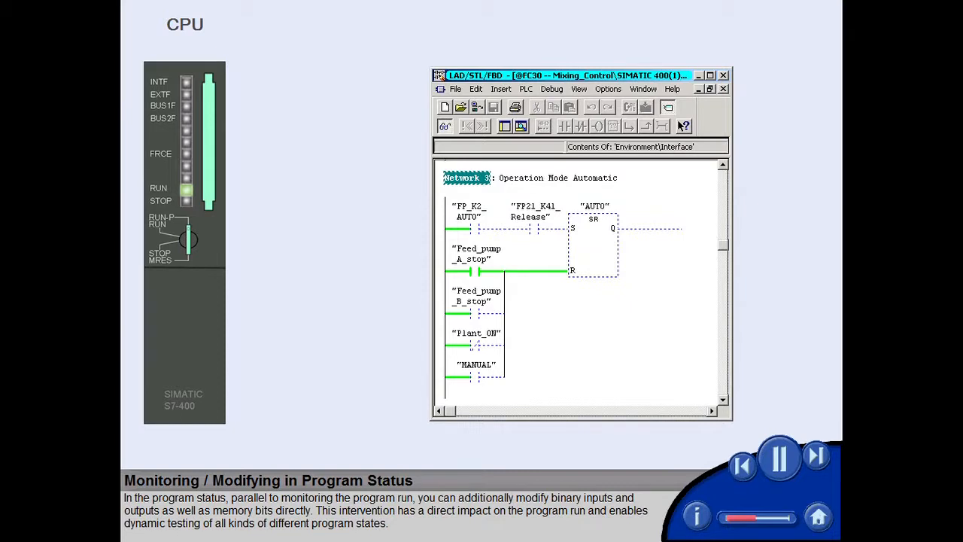
# Step: Modify the Feed_pump_A_stop contact in Network 3 to 0, then right-click neighbouring operands
pyautogui.click(470, 271)
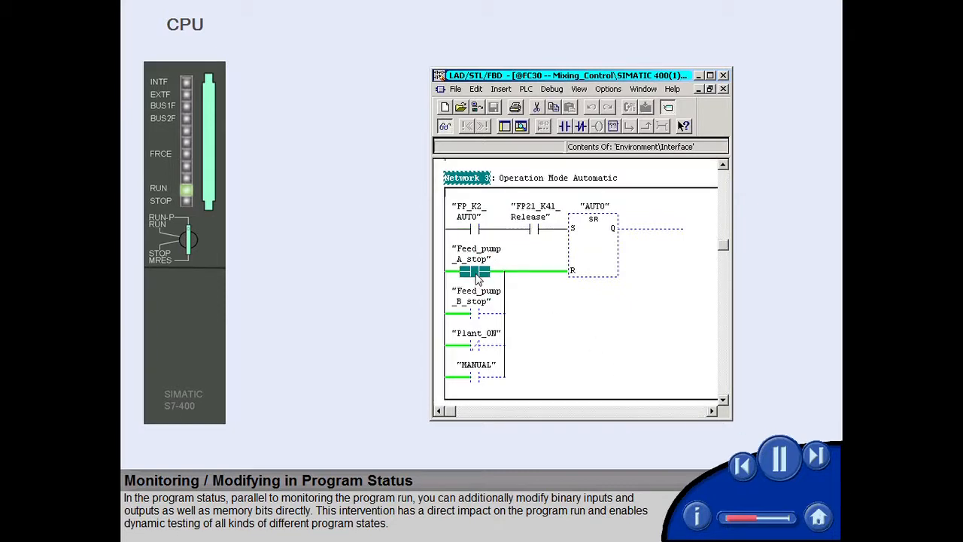
pyautogui.rightClick(478, 272)
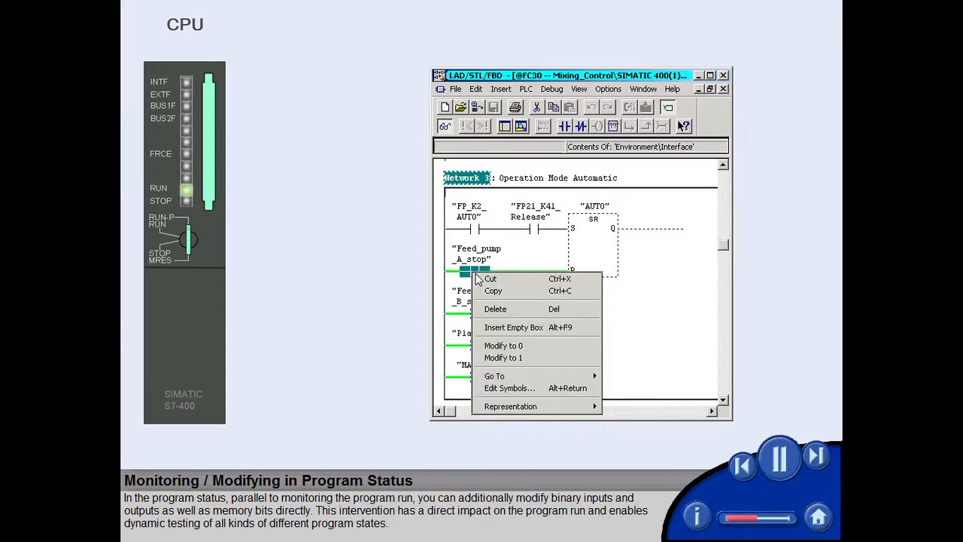
pyautogui.click(530, 352)
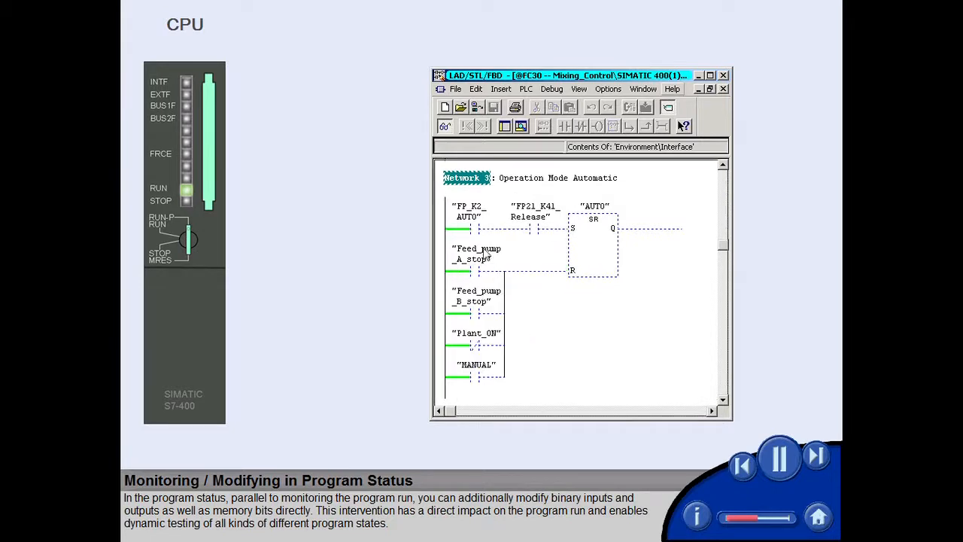
pyautogui.rightClick(470, 228)
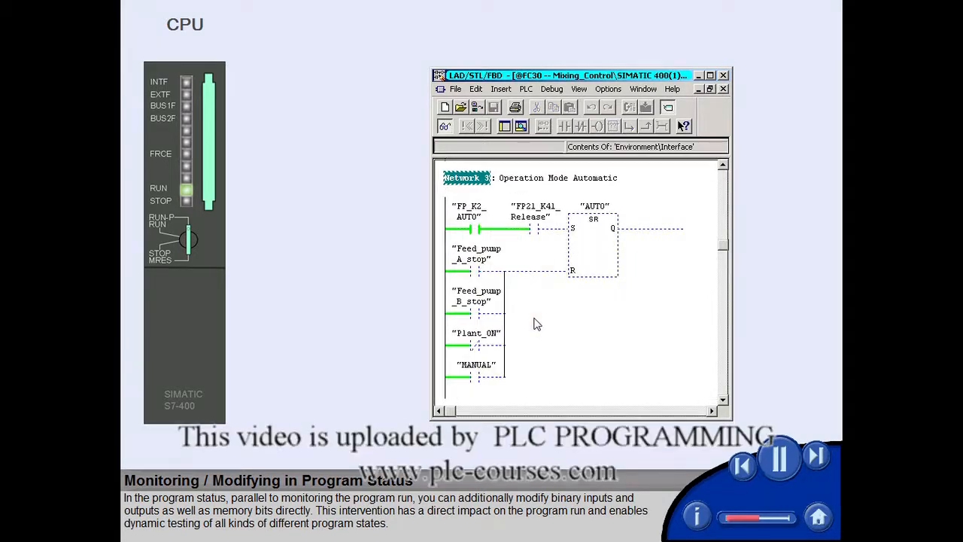
pyautogui.rightClick(531, 229)
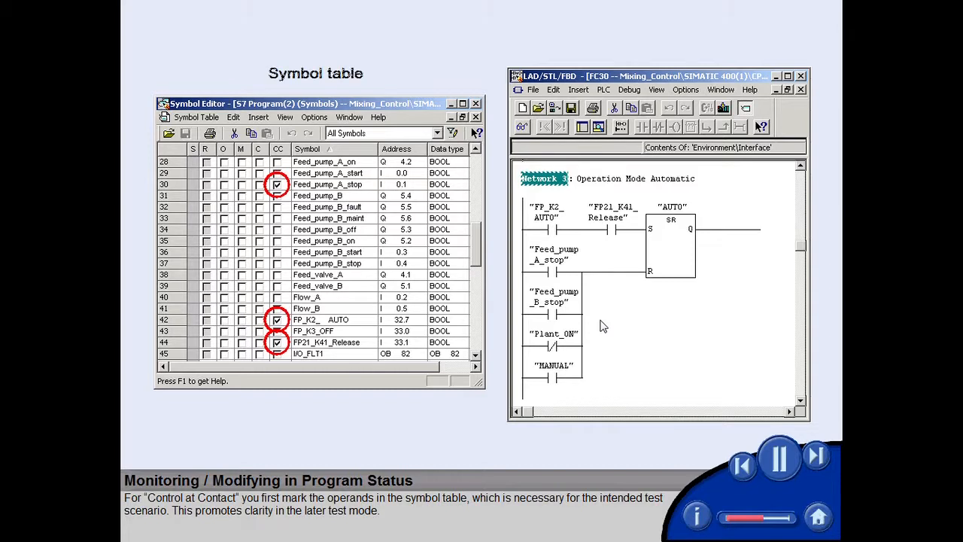
# Step: Enable Control at Contact and monitoring, then switch on FP_K2_AUTO and FP21_K41_Release
pyautogui.click(551, 212)
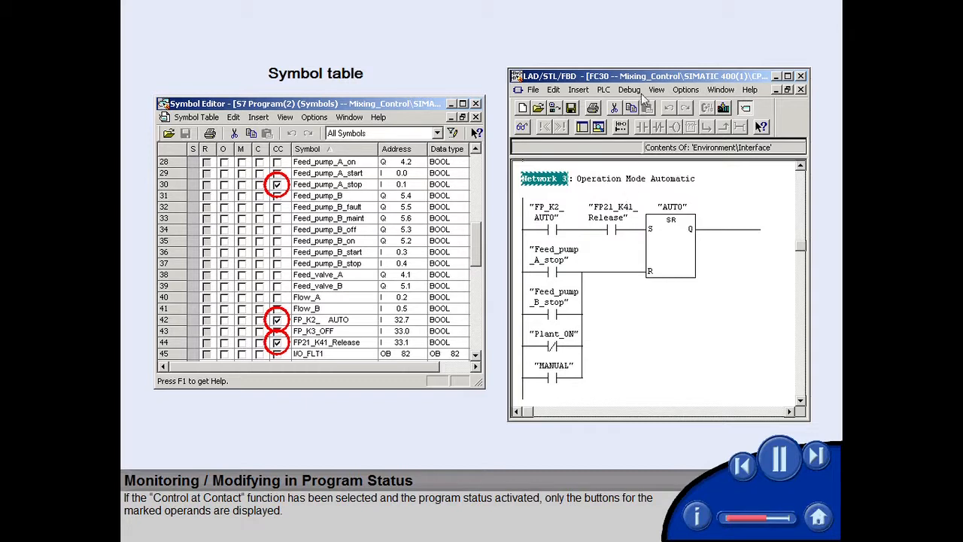
pyautogui.click(629, 90)
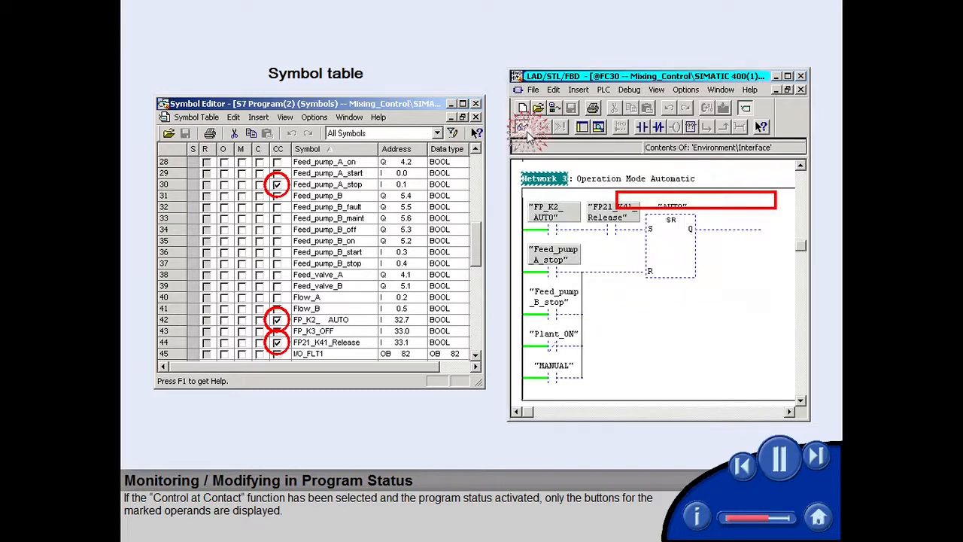
pyautogui.click(526, 131)
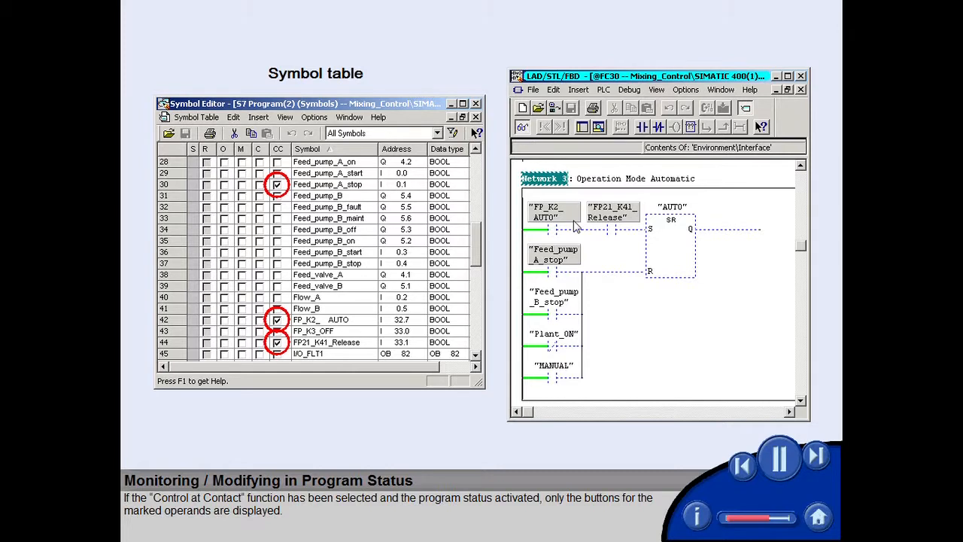
pyautogui.click(552, 212)
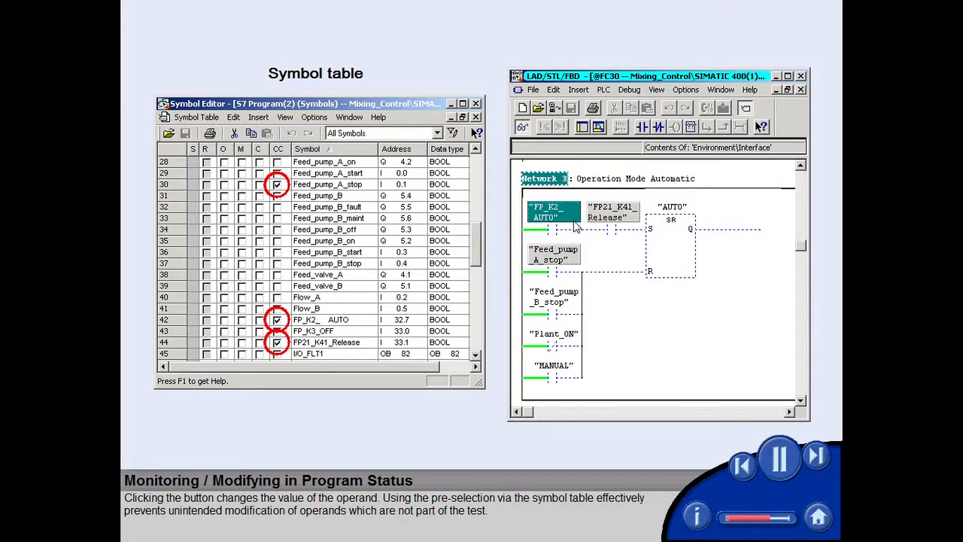
pyautogui.moveTo(632, 226)
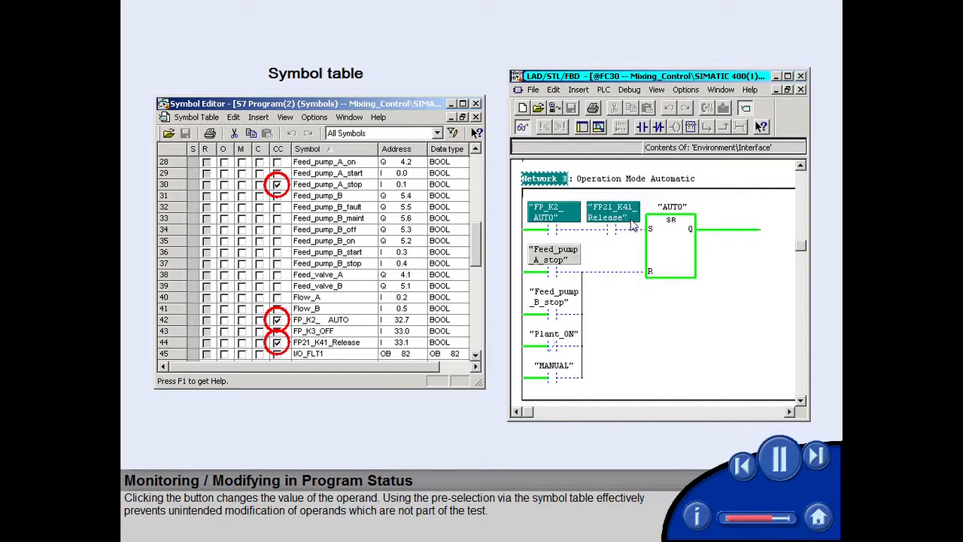
pyautogui.click(554, 255)
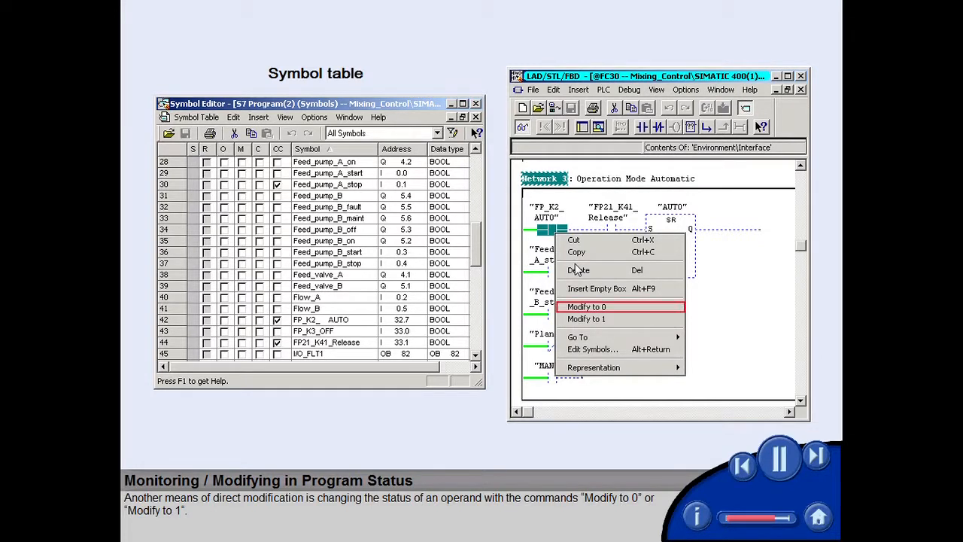
pyautogui.moveTo(586, 319)
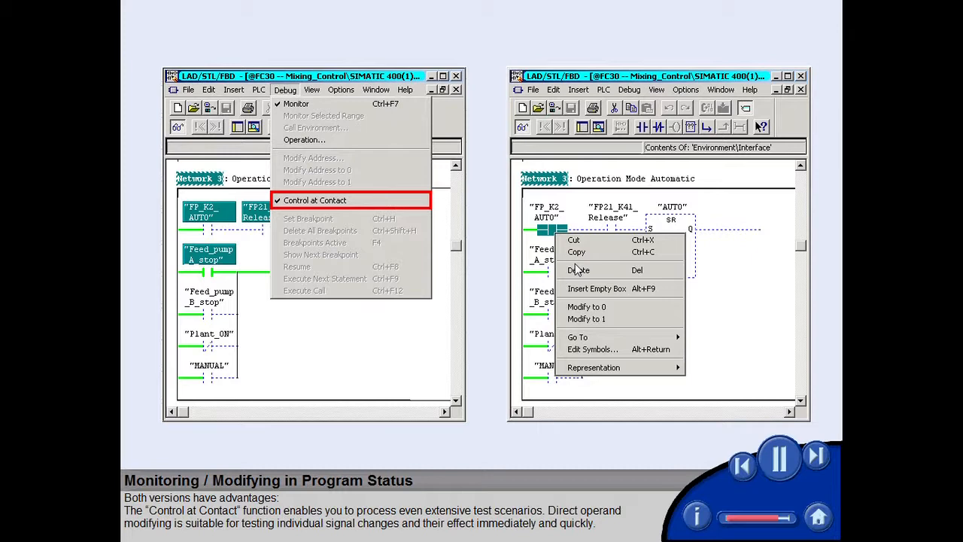
pyautogui.moveTo(315, 200)
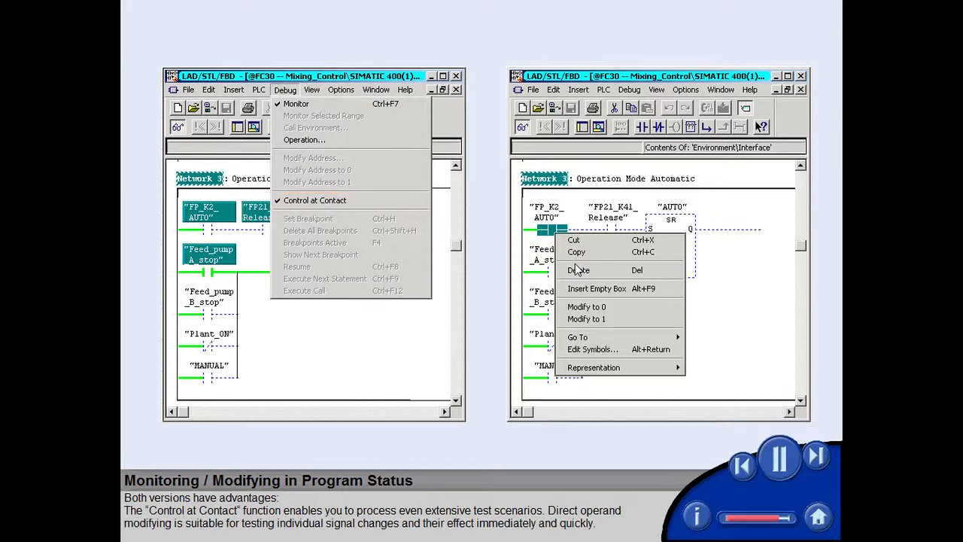
pyautogui.moveTo(587, 312)
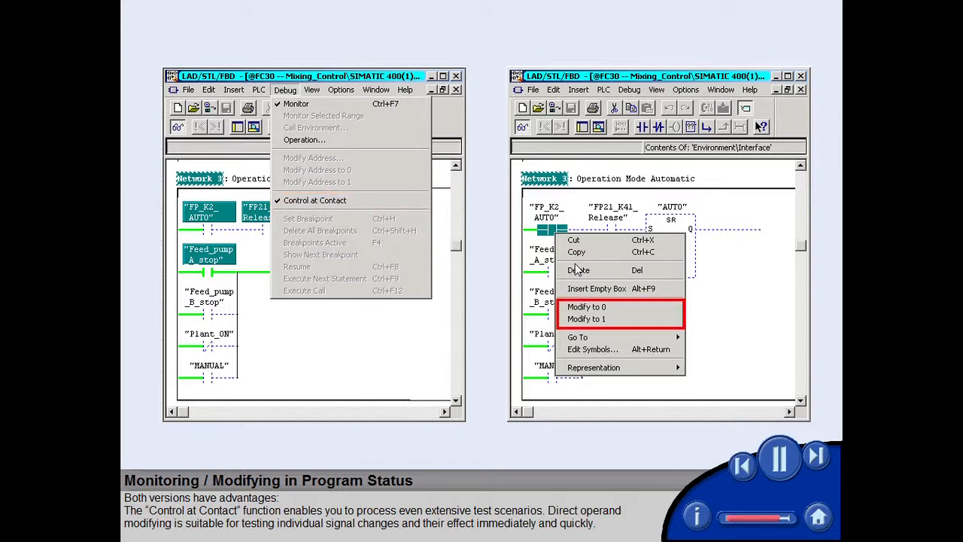